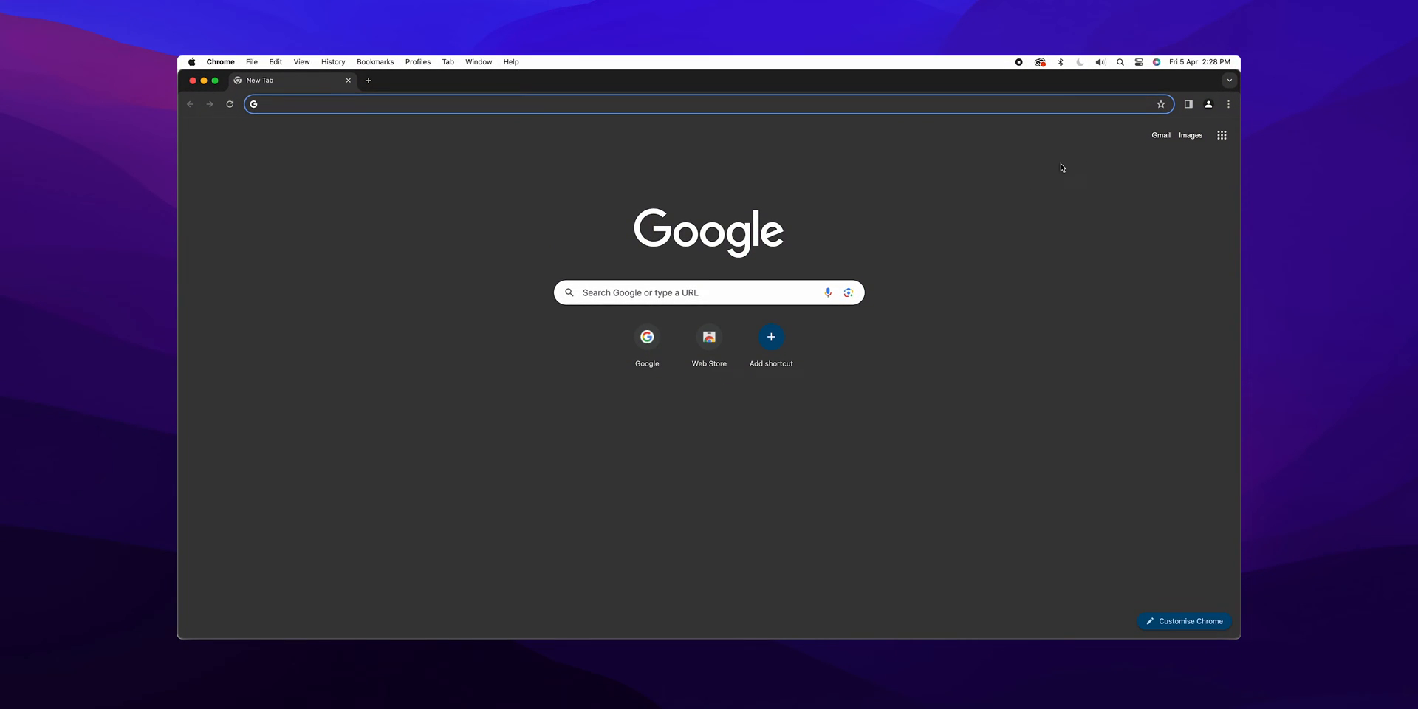
Step: Reach the Google account chooser from the Gmail link on the new tab page
left_click(1162, 136)
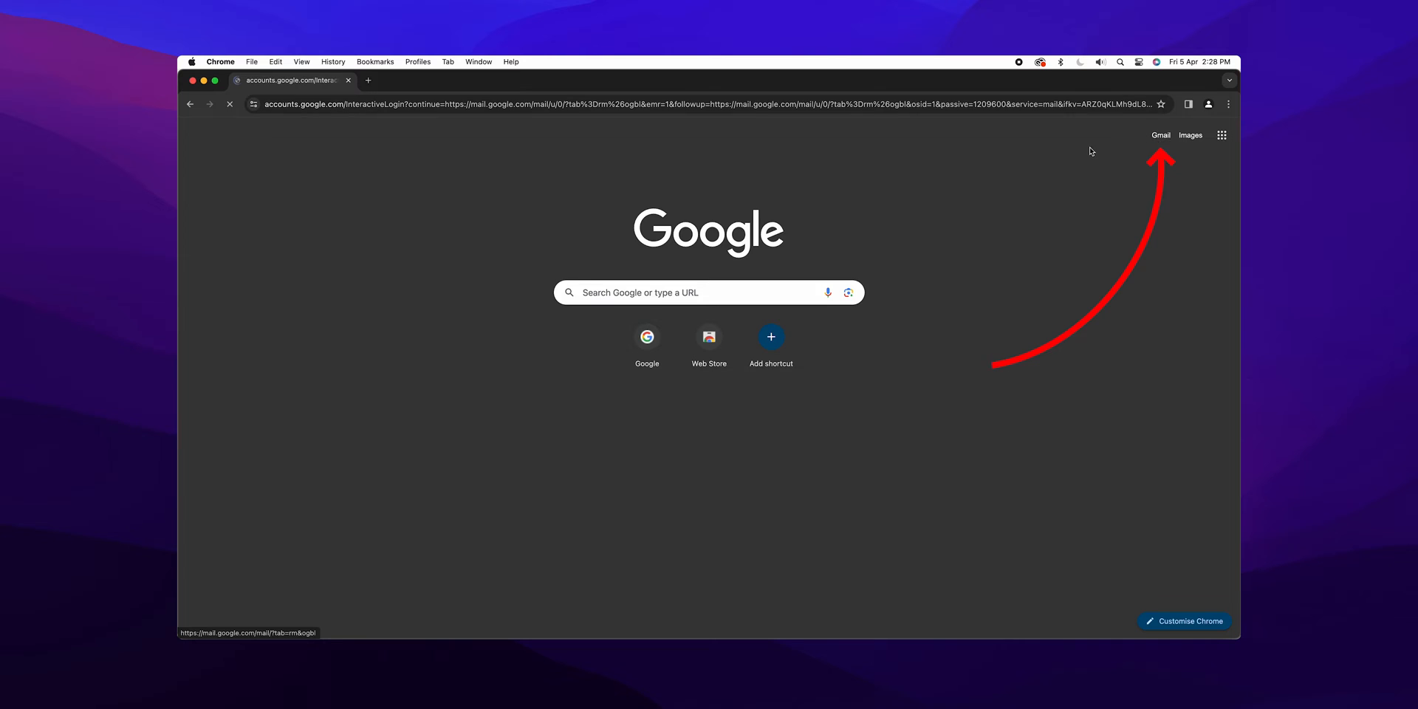
left_click(1161, 134)
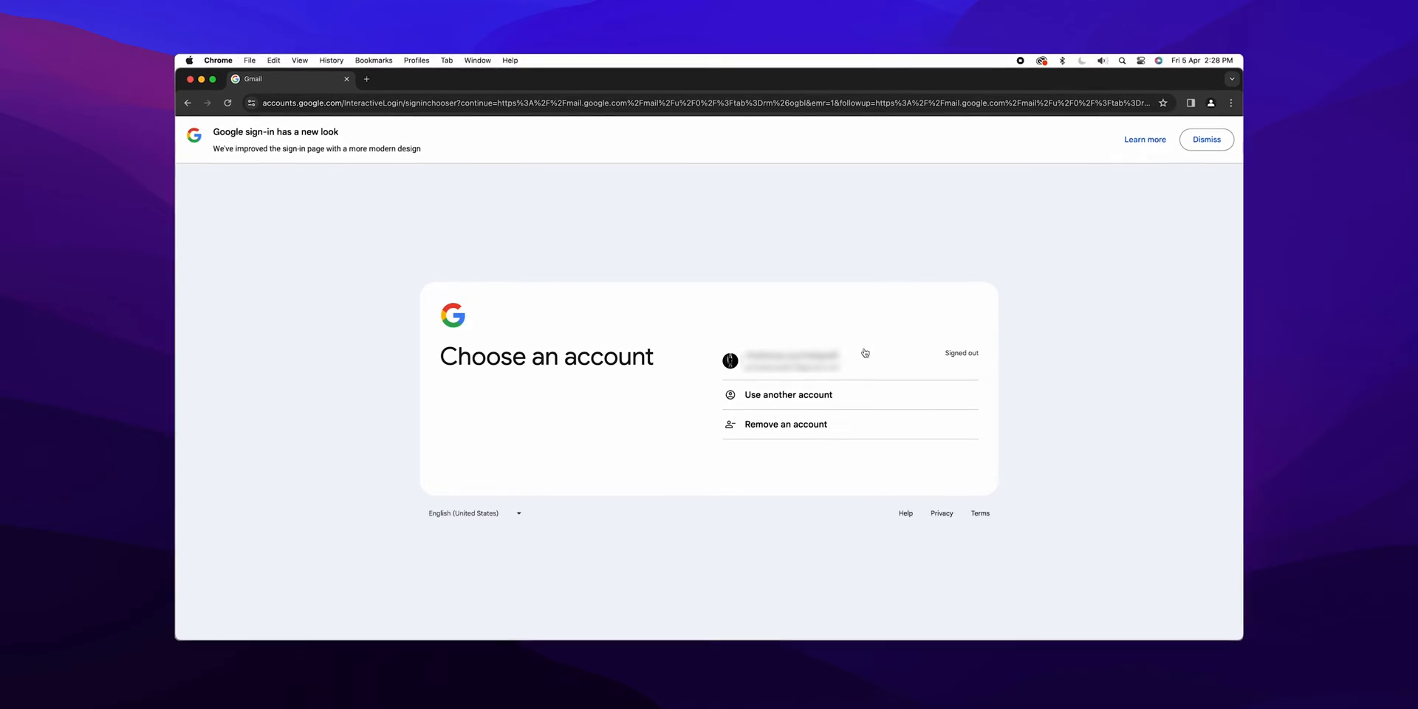
left_click(782, 357)
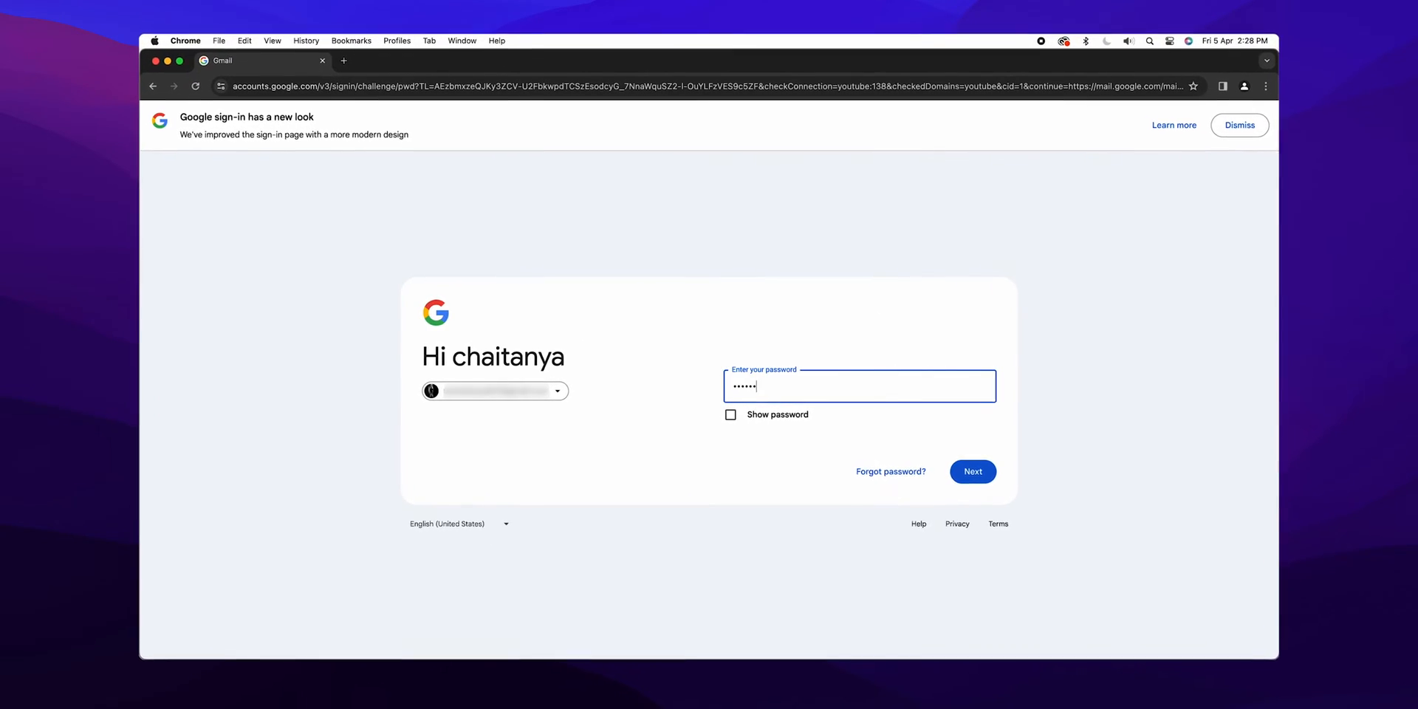
left_click(972, 471)
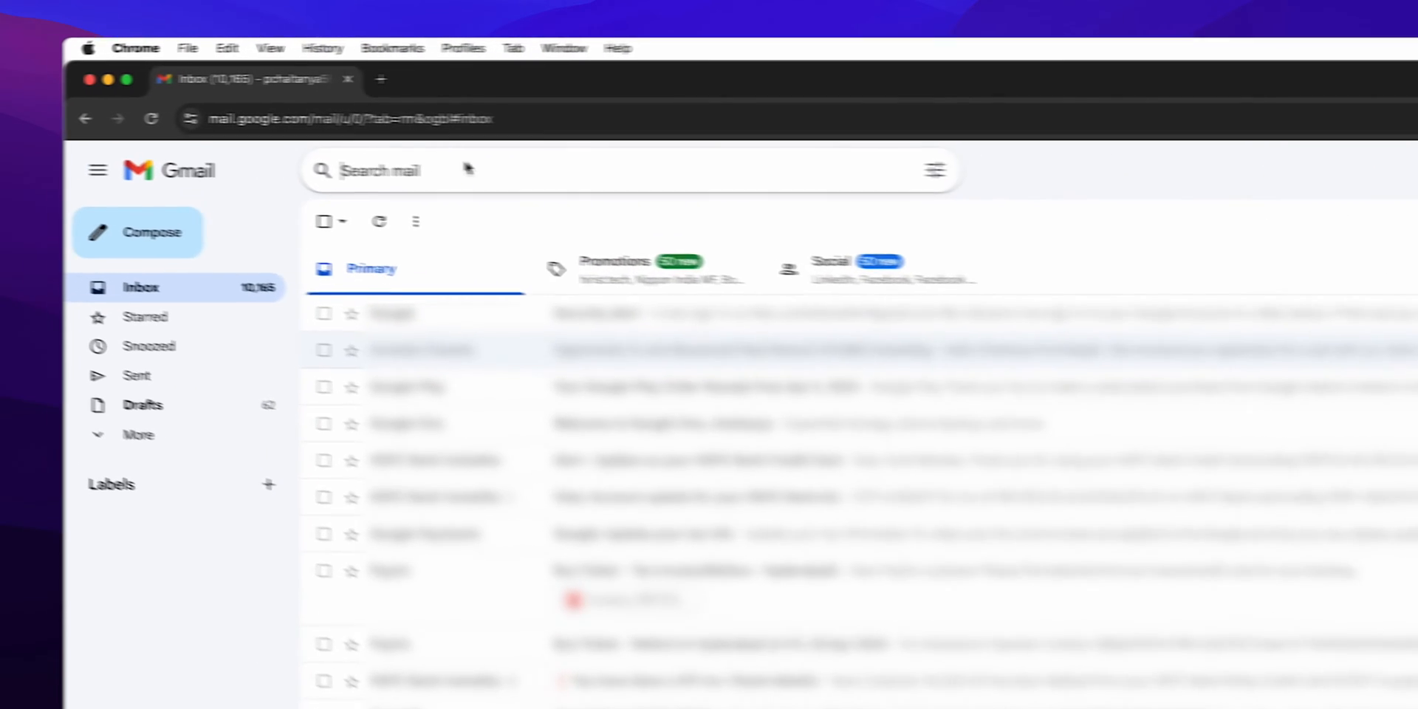
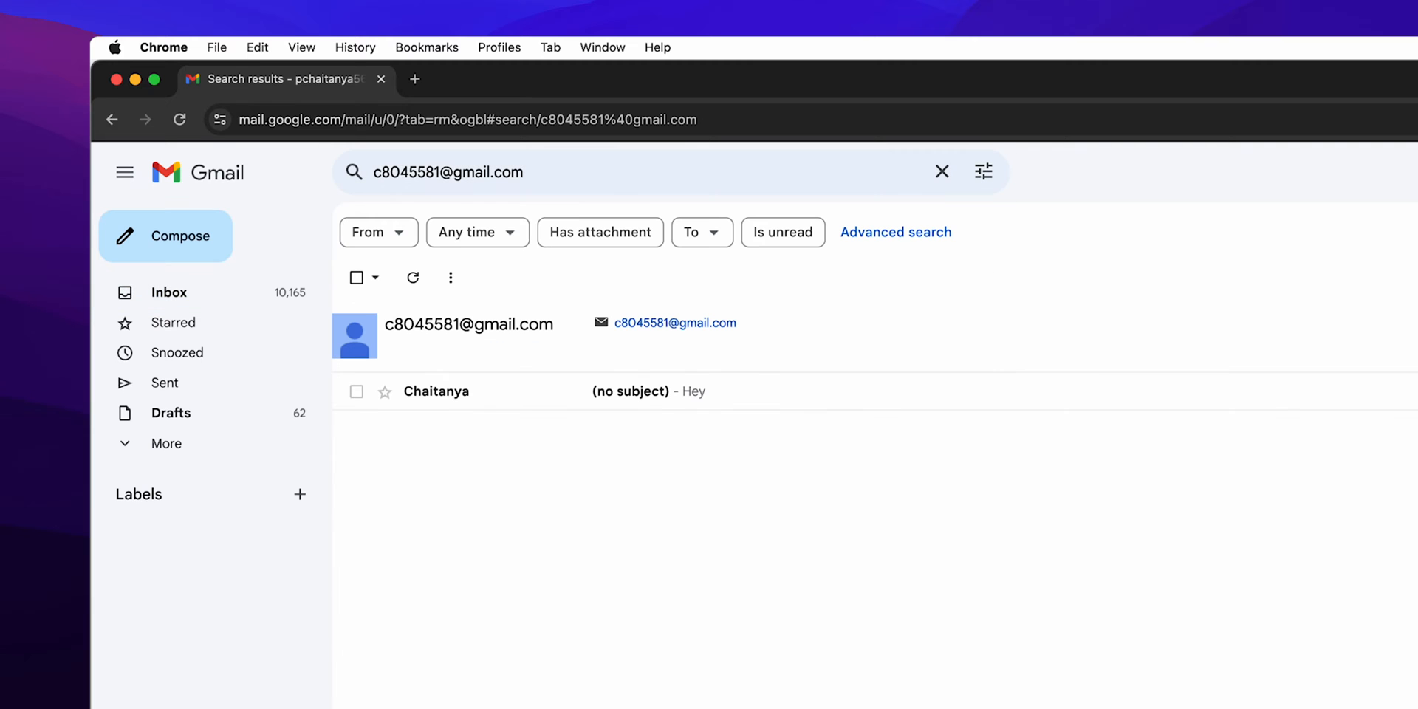
left_click(943, 172)
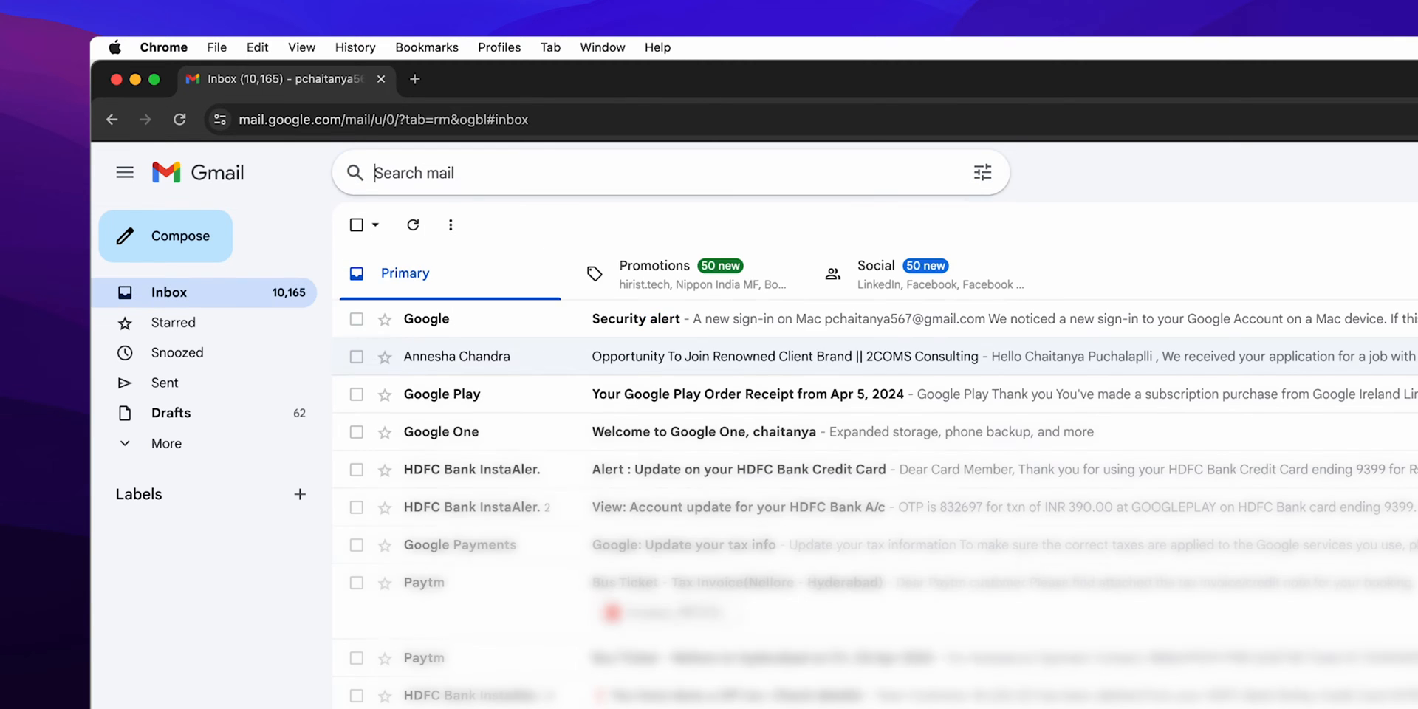
Step: Search subject:meeting to list the 23 emails with meeting in the subject
type("subject:meeting")
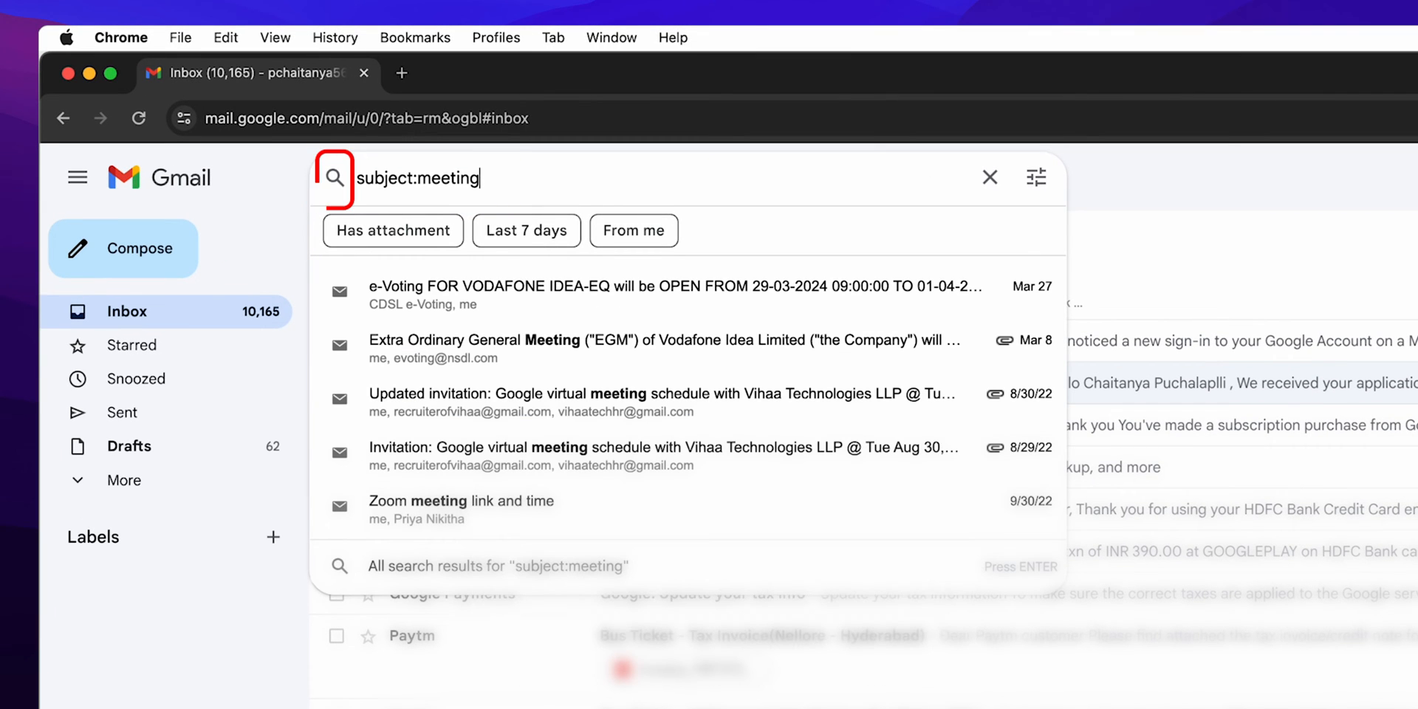
key("Enter")
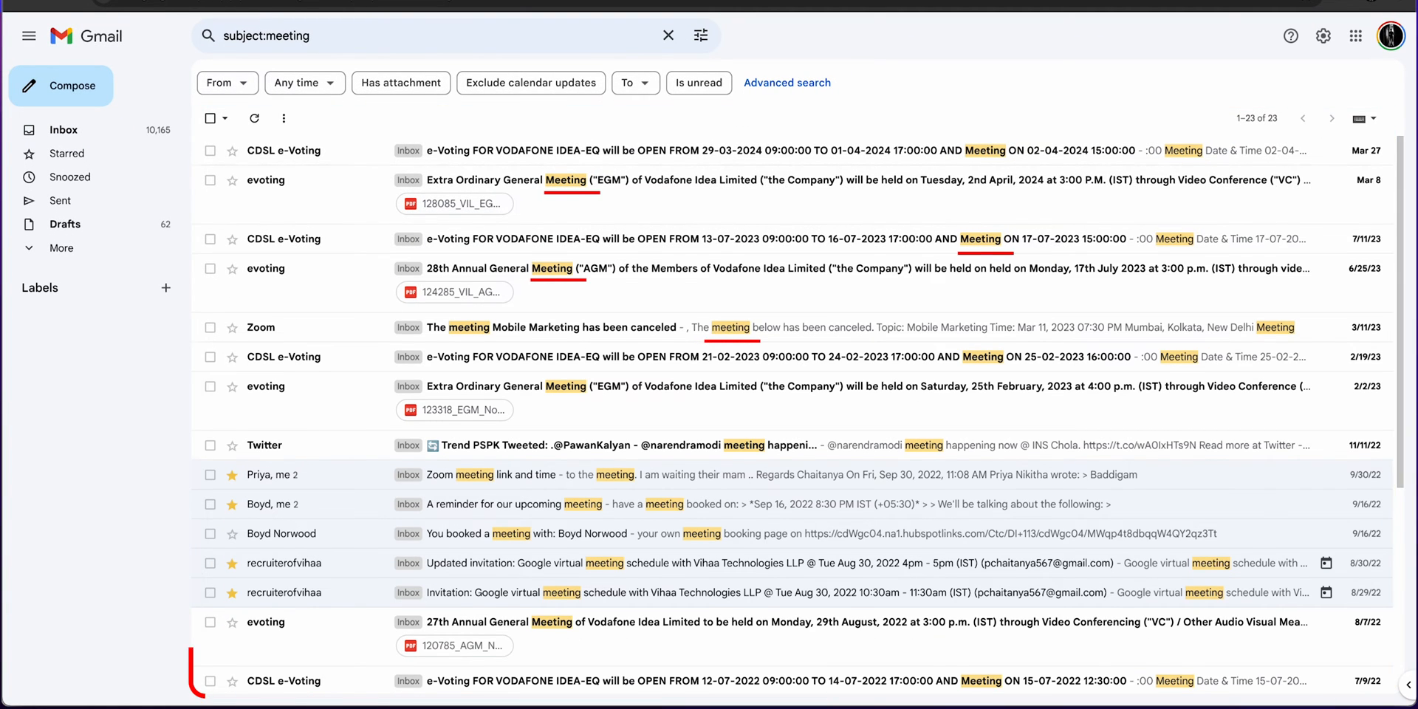
scroll("down", 3)
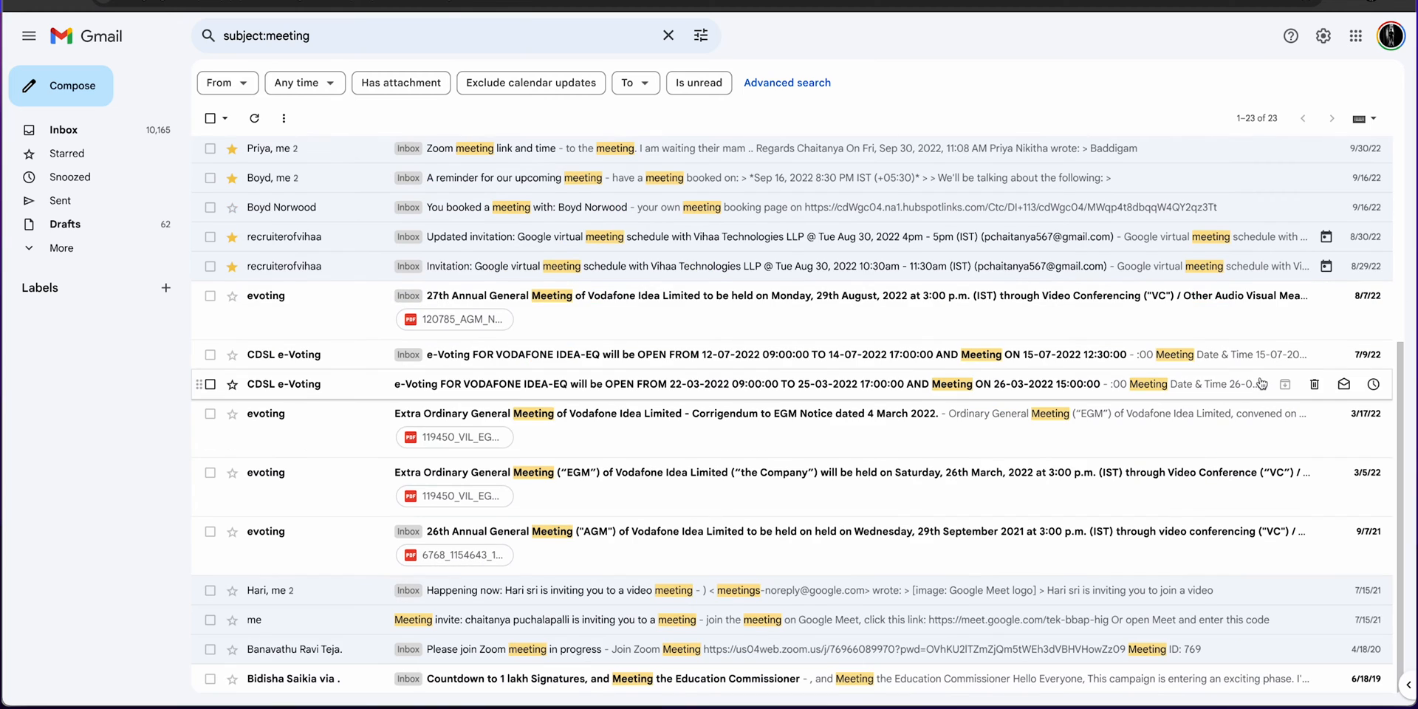
mouse_move(1139, 588)
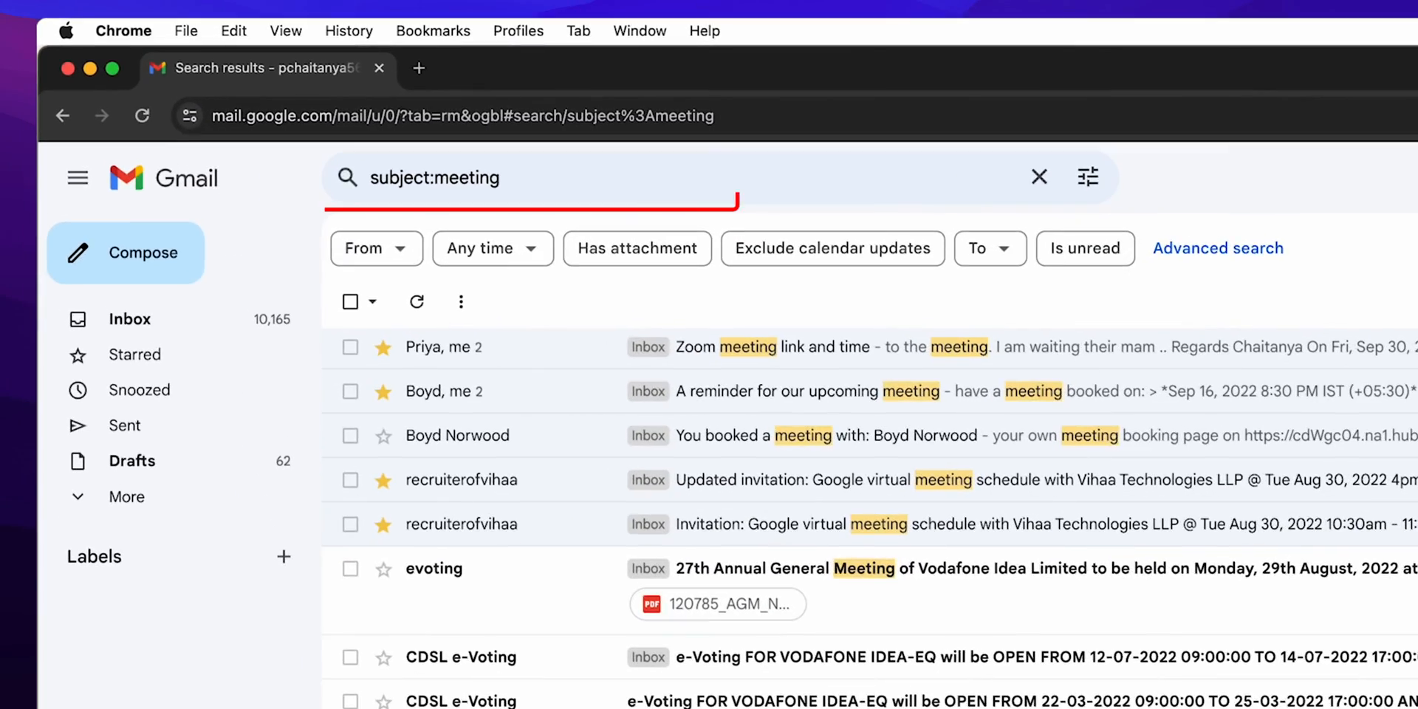
Step: From the inbox, run an older_than search showing emails dated back to April 2021
left_click(1040, 177)
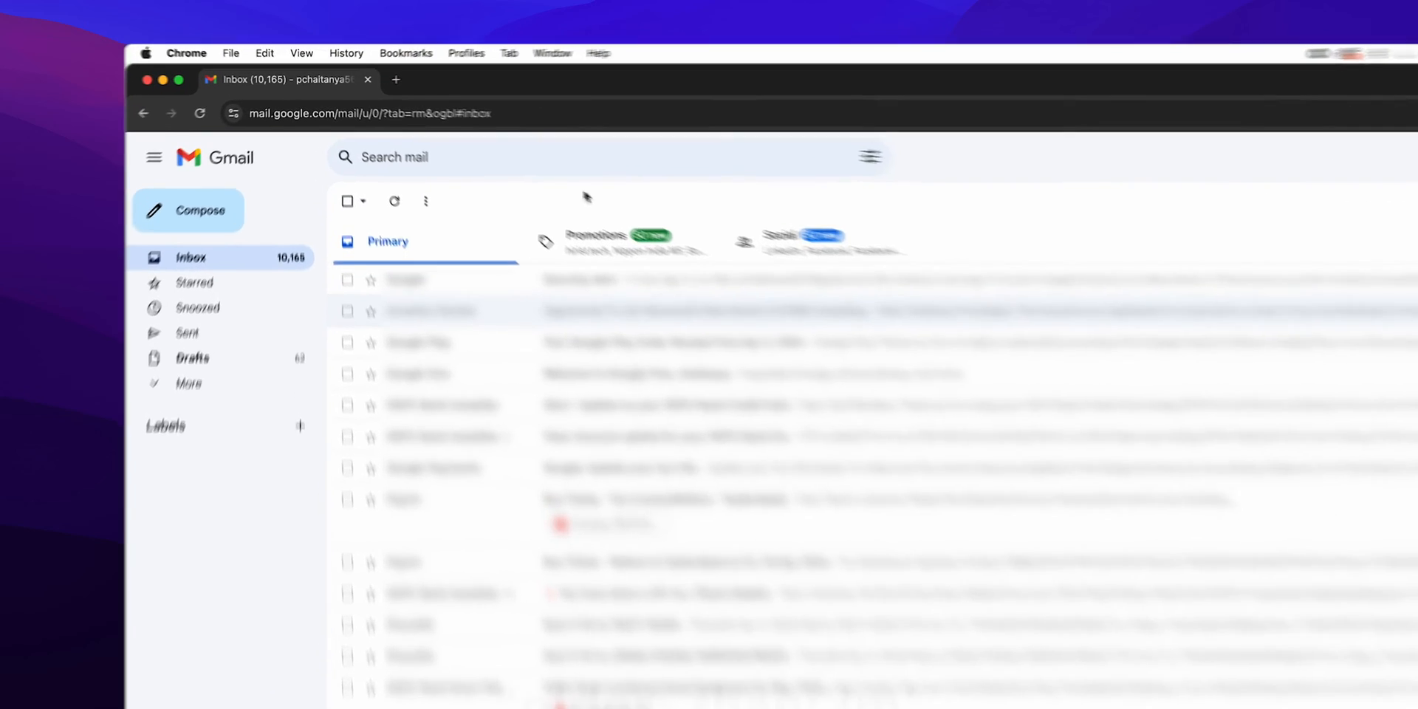
type("older_than")
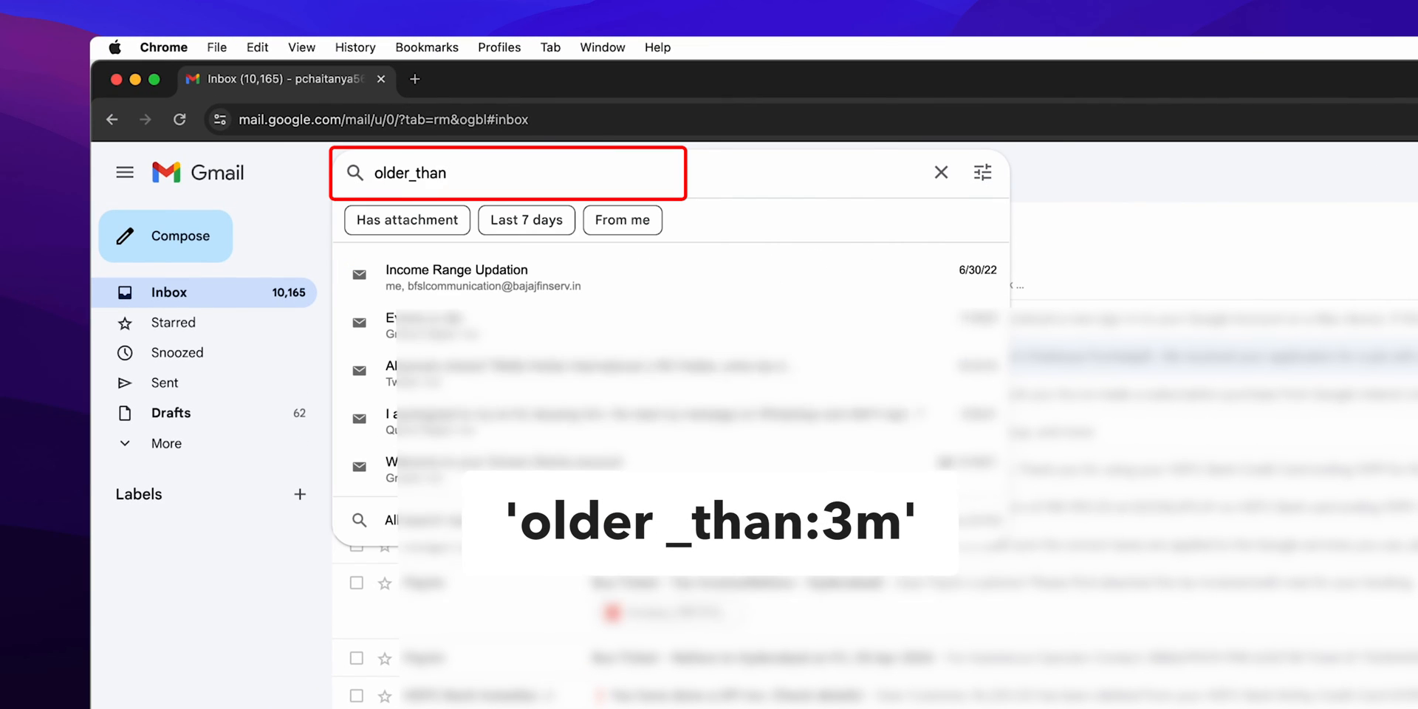
key("Enter")
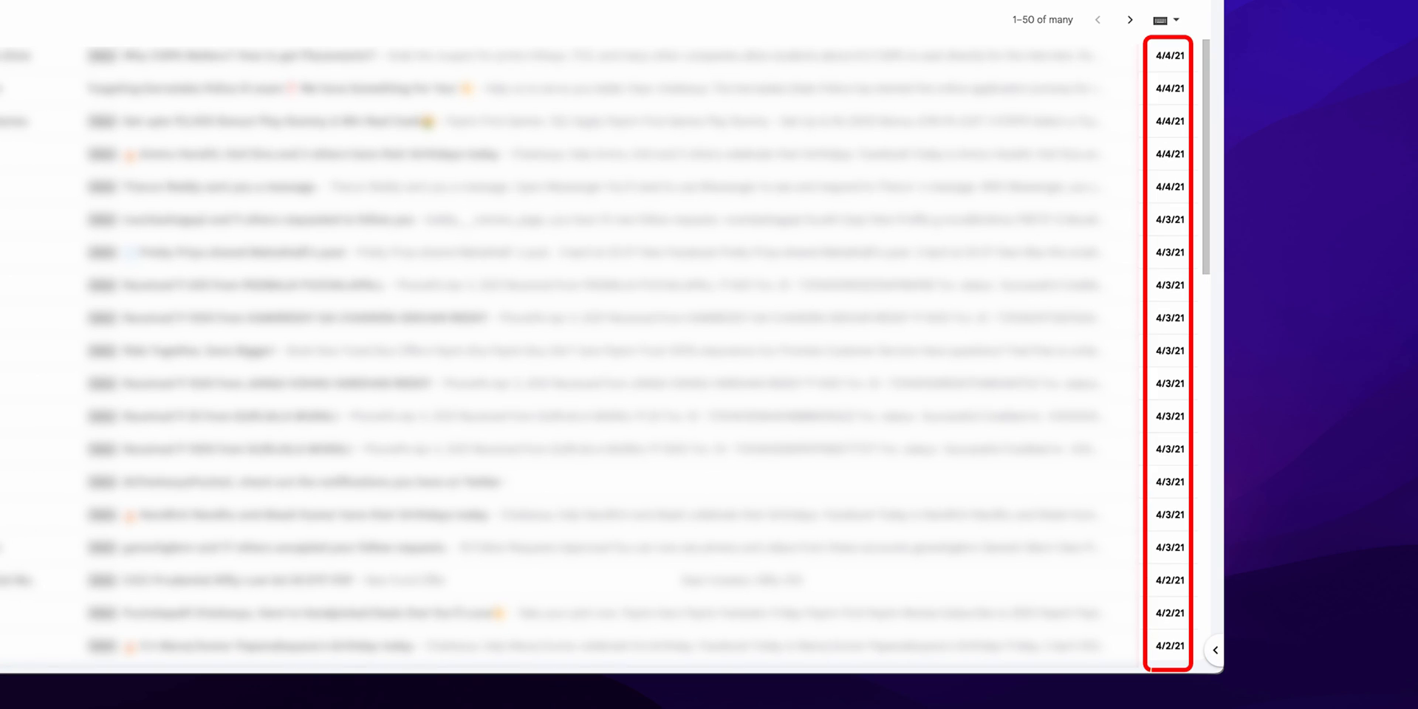
Step: Enter the query before:2021/07 for emails sent before July 2021, without running it
type("before:2021/")
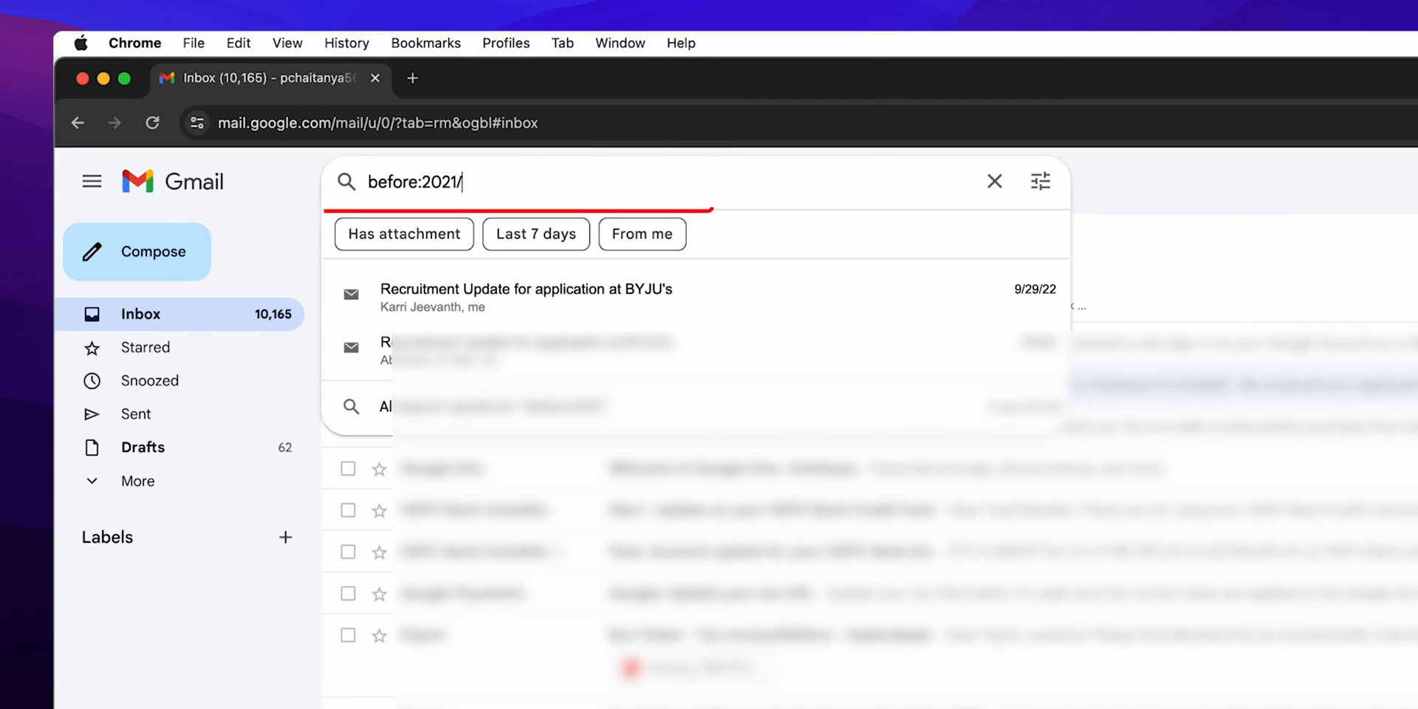
type("07")
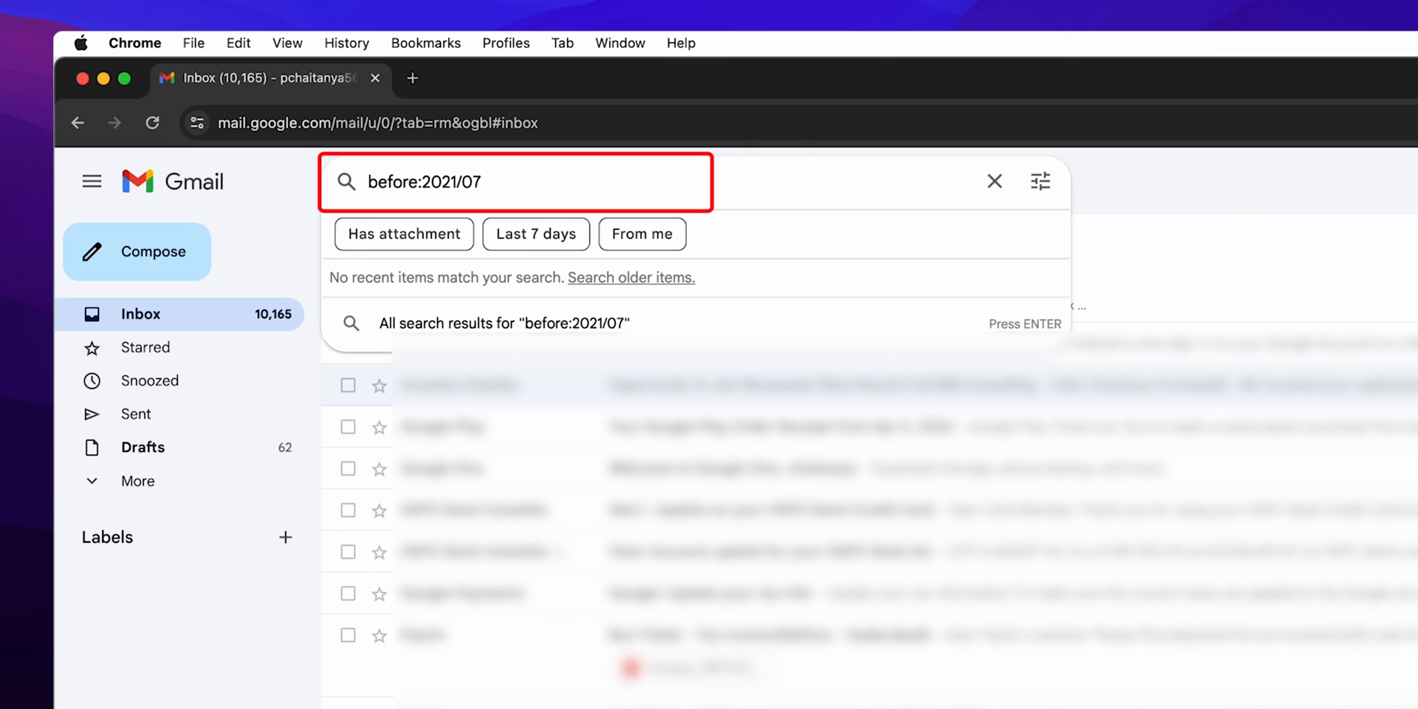